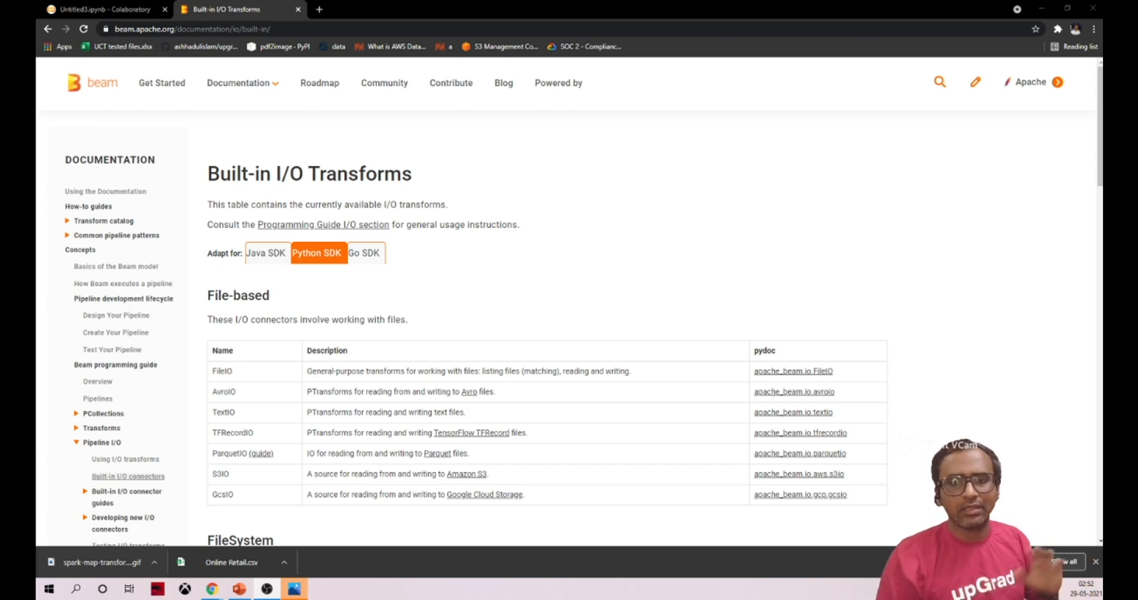
mouse_move(302, 273)
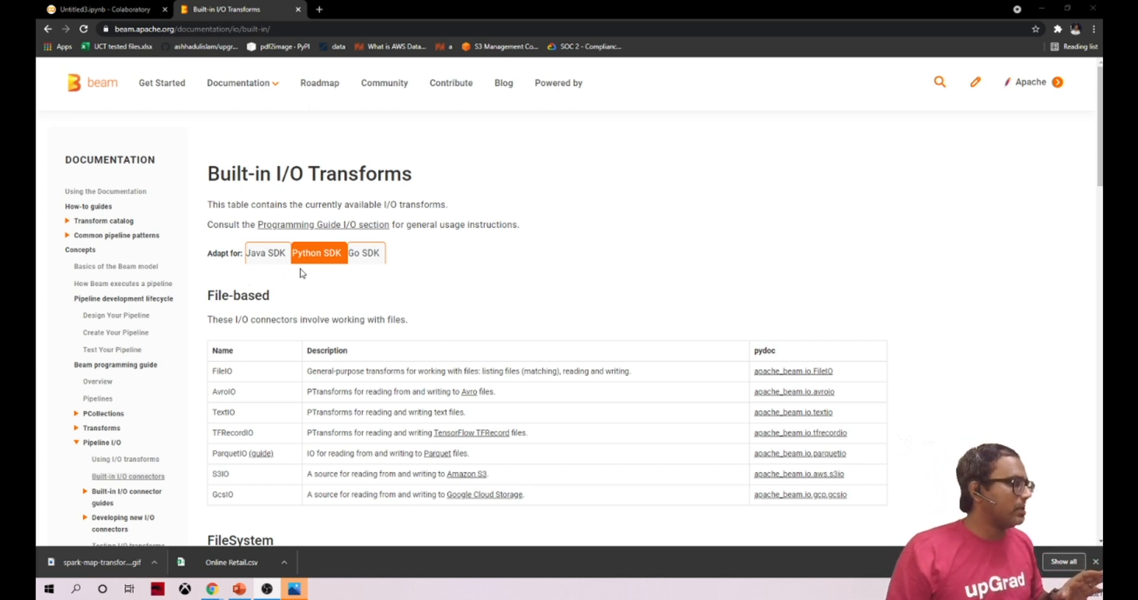
Step: Highlight the FileIO, TextIO, ParquetIO and GcsIO connector names in the table
scroll(down, 3)
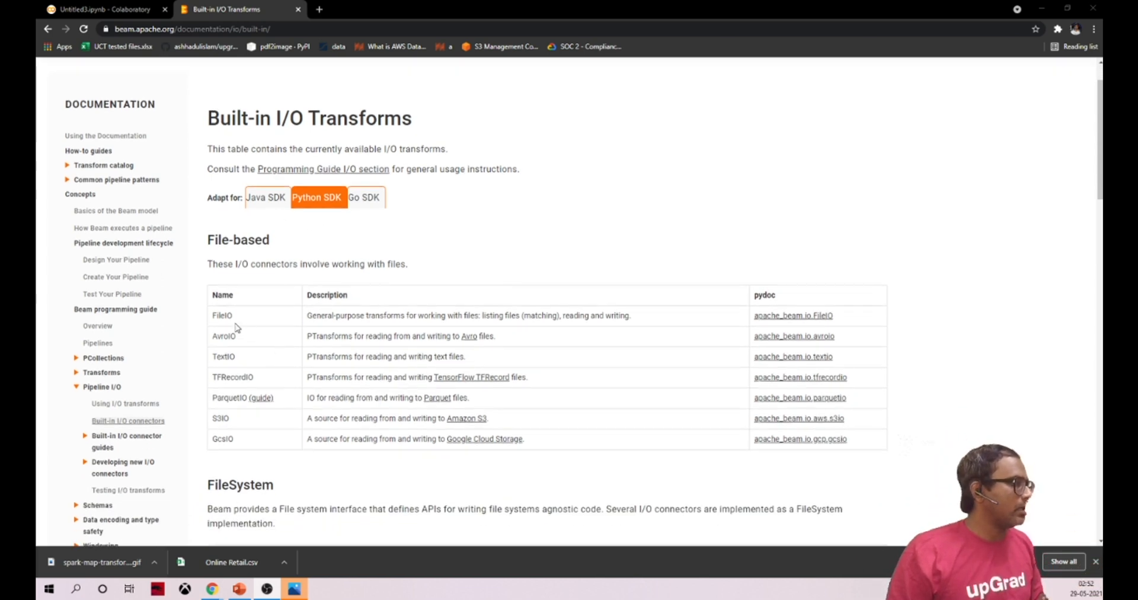
double_click(223, 335)
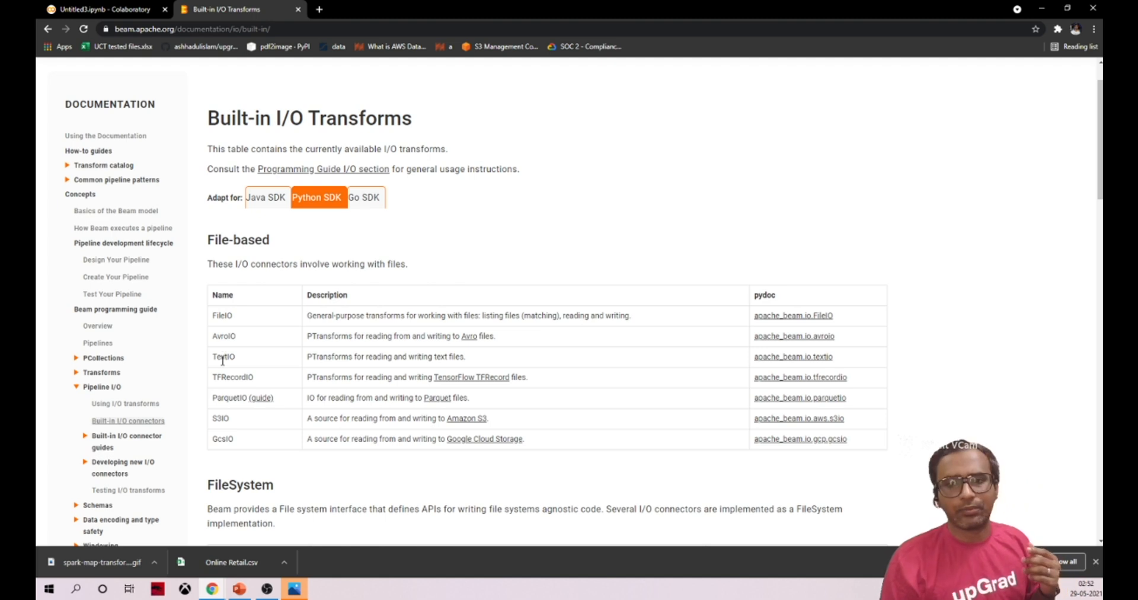
double_click(232, 377)
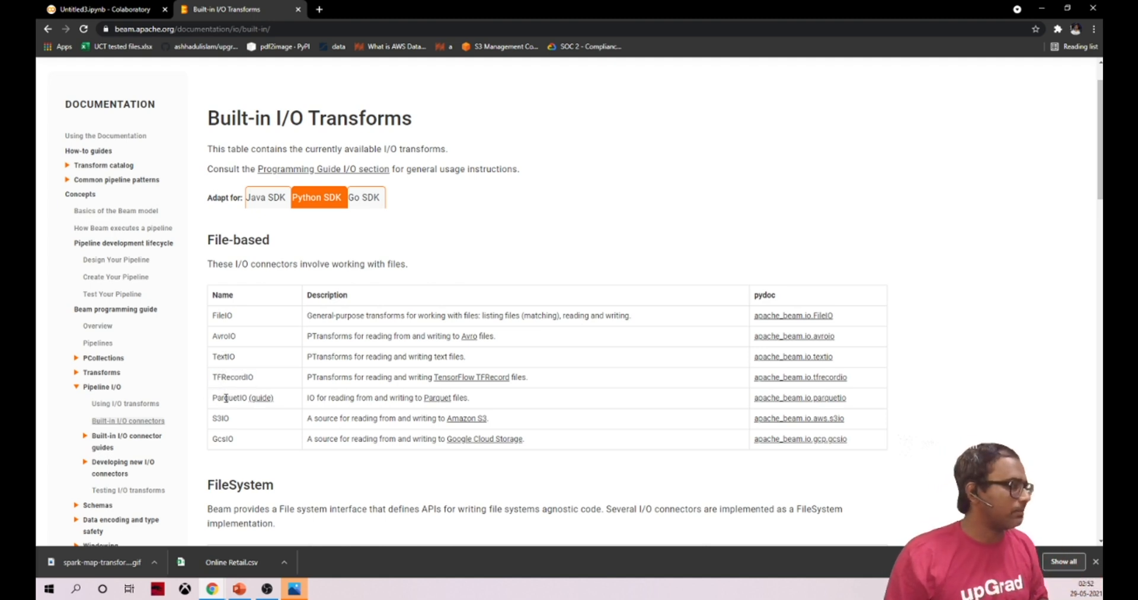
double_click(230, 397)
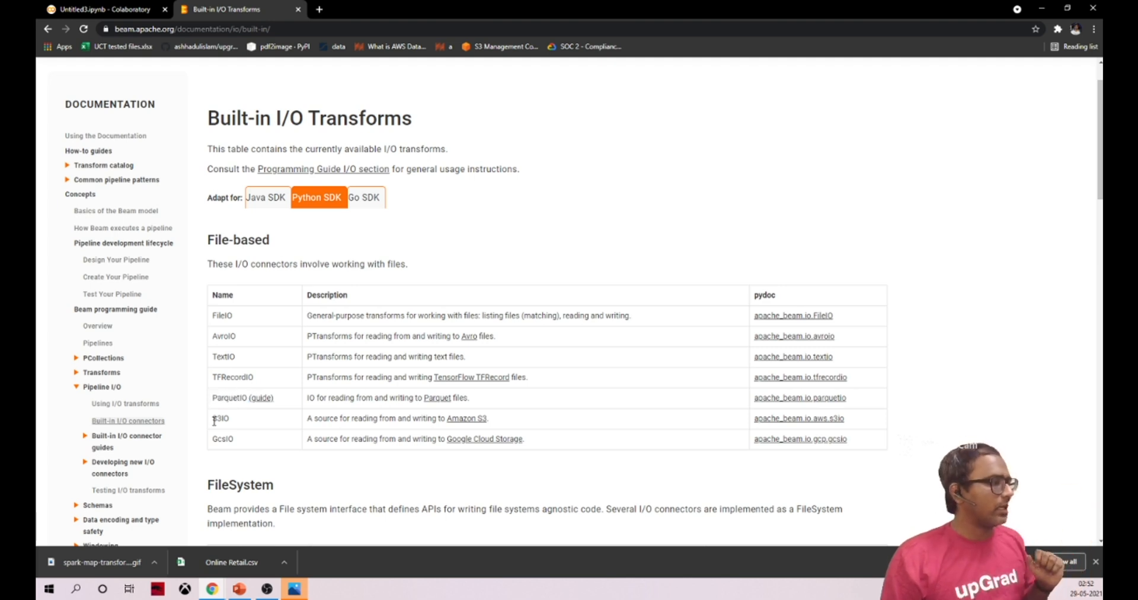
double_click(220, 418)
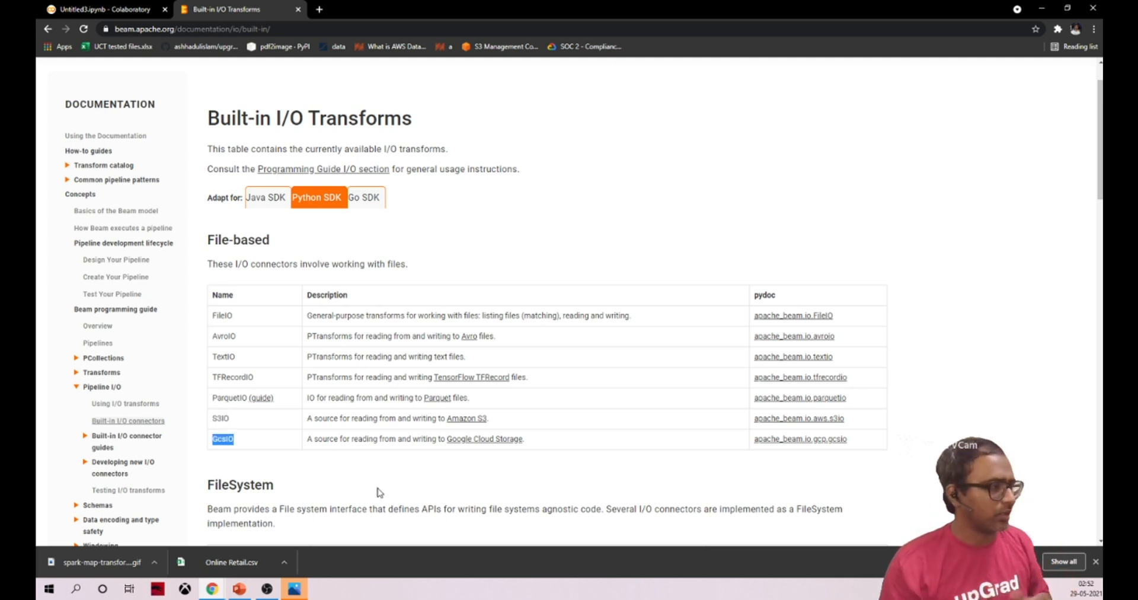
Step: Highlight the File-based and FileSystem section headings while scrolling the tables
scroll(down, 3)
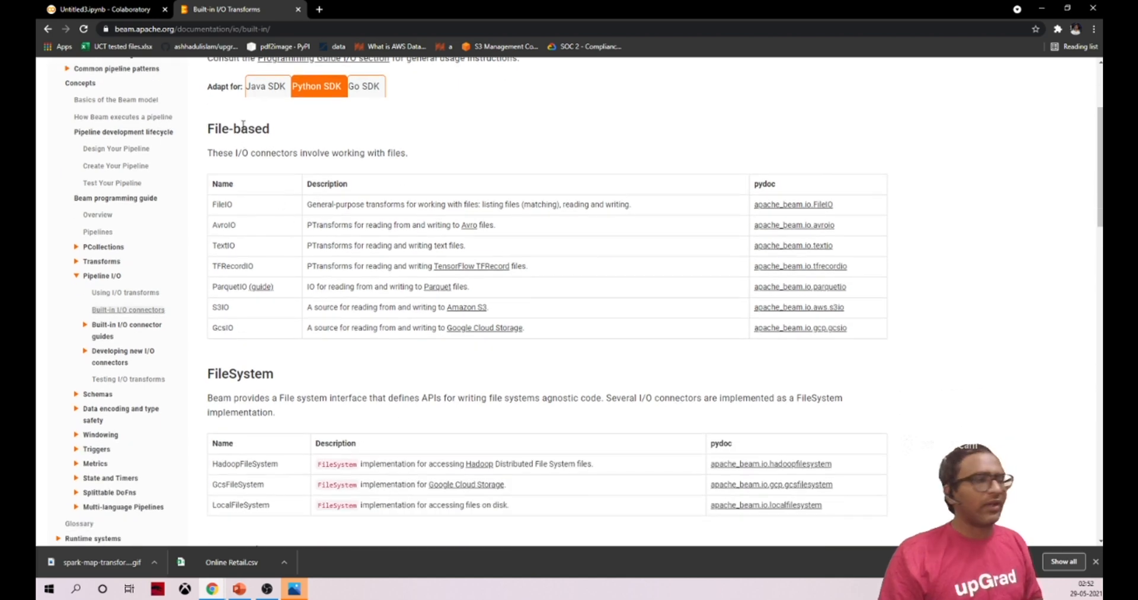
double_click(239, 128)
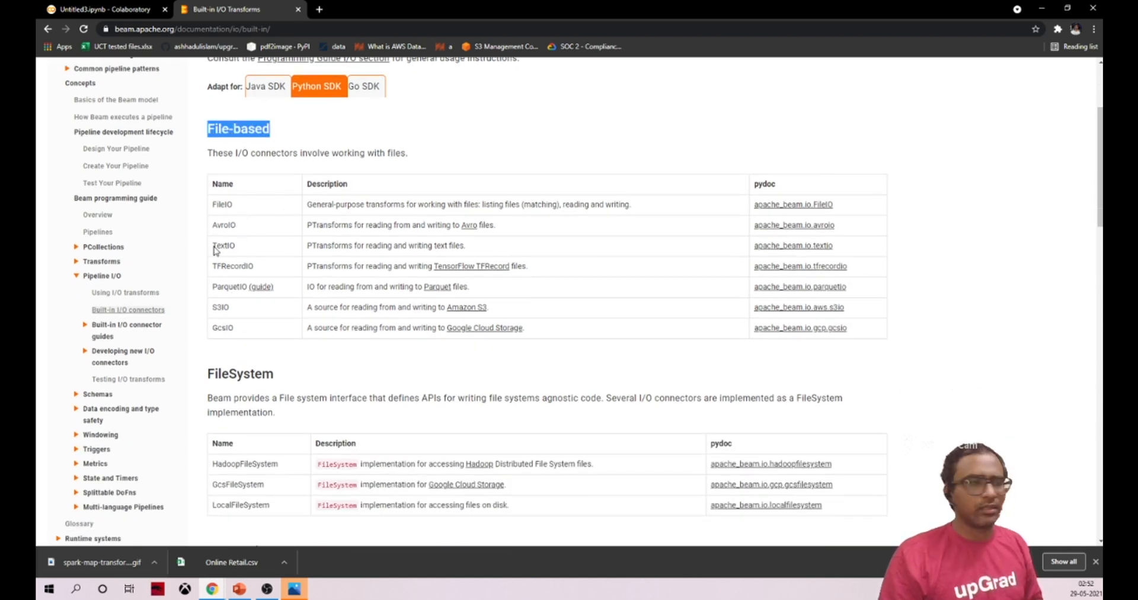
scroll(down, 3)
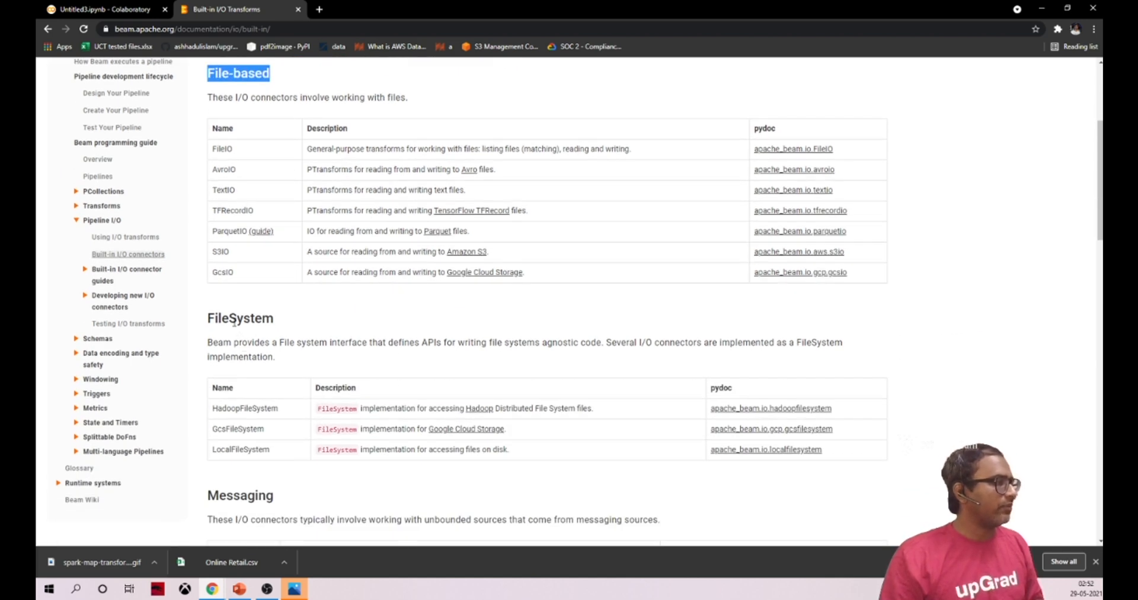
double_click(239, 319)
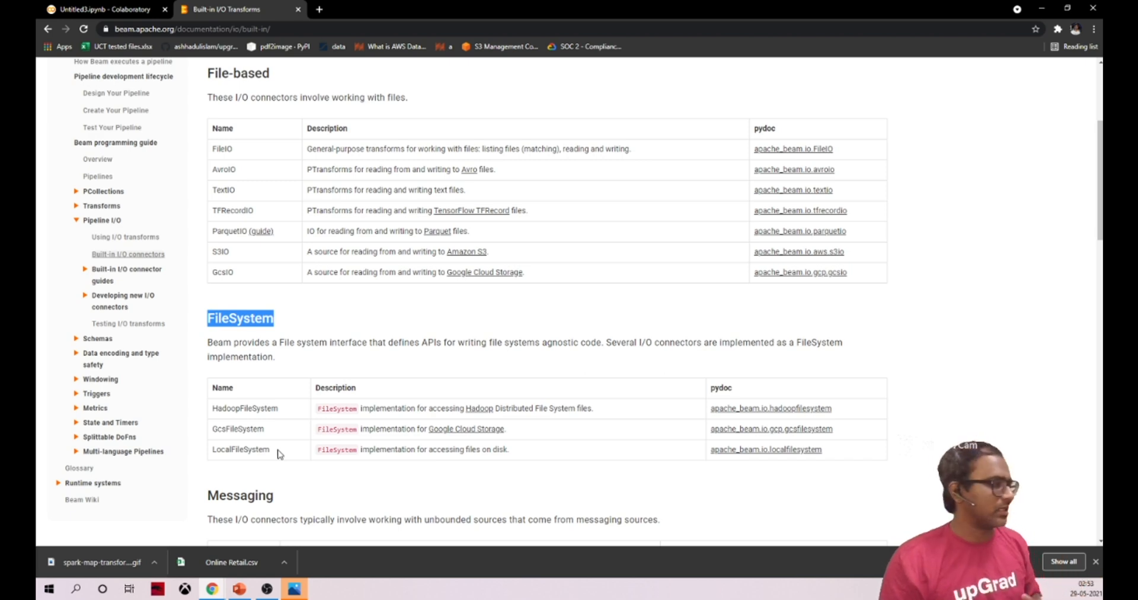
scroll(down, 3)
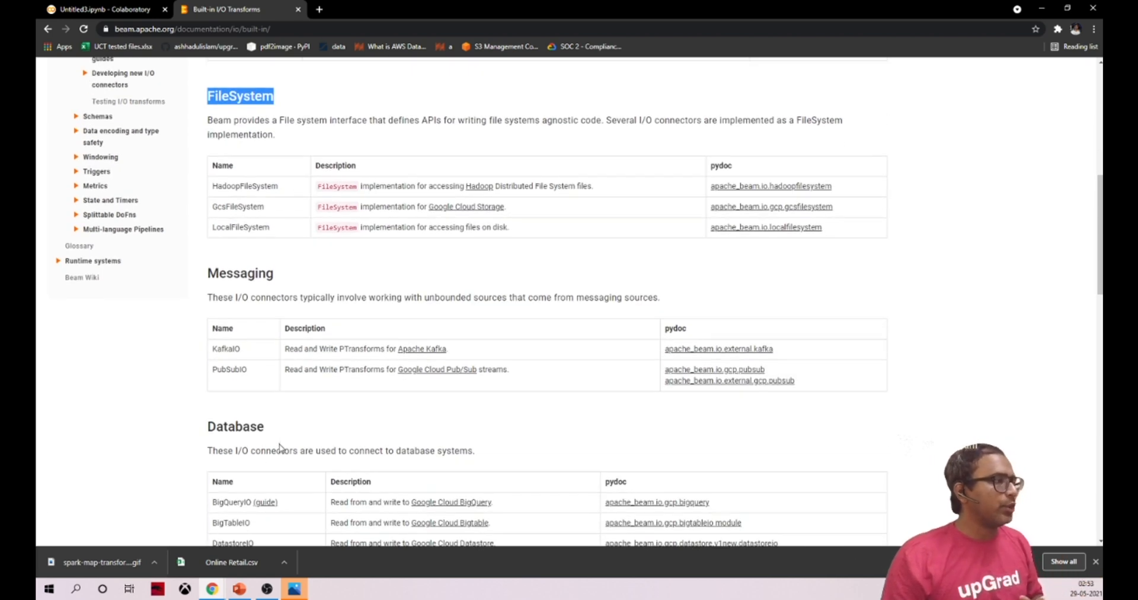
mouse_move(152, 381)
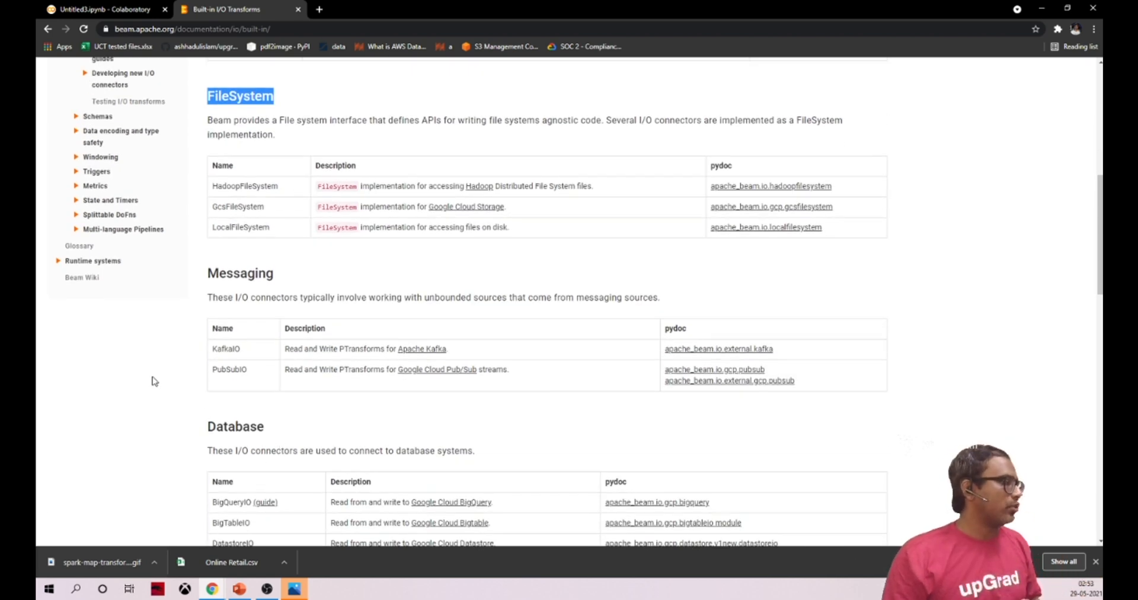
mouse_move(223, 384)
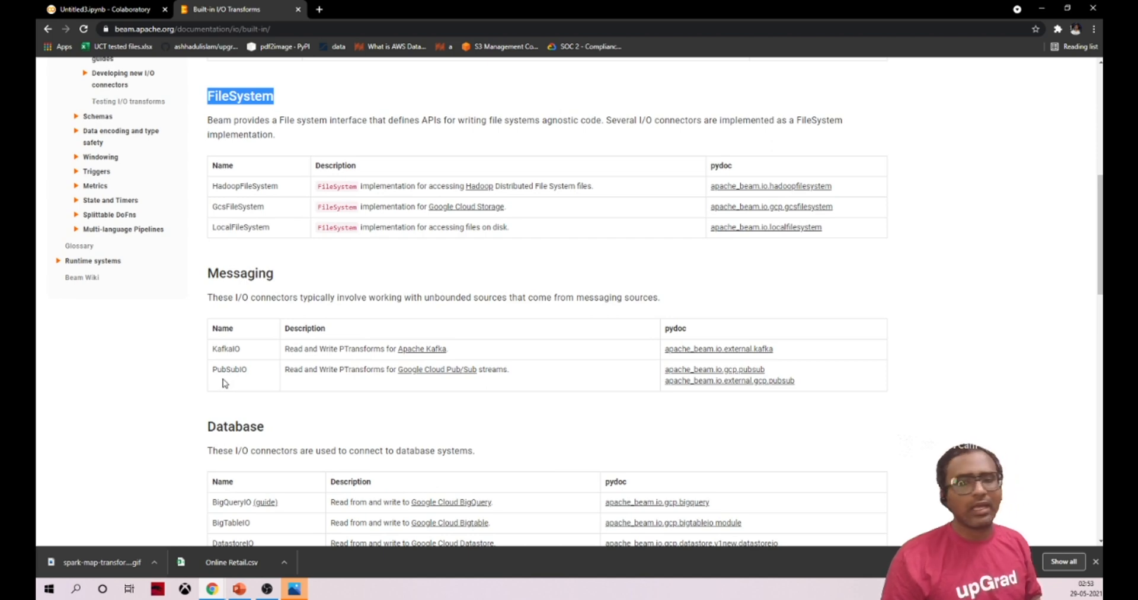
scroll(down, 3)
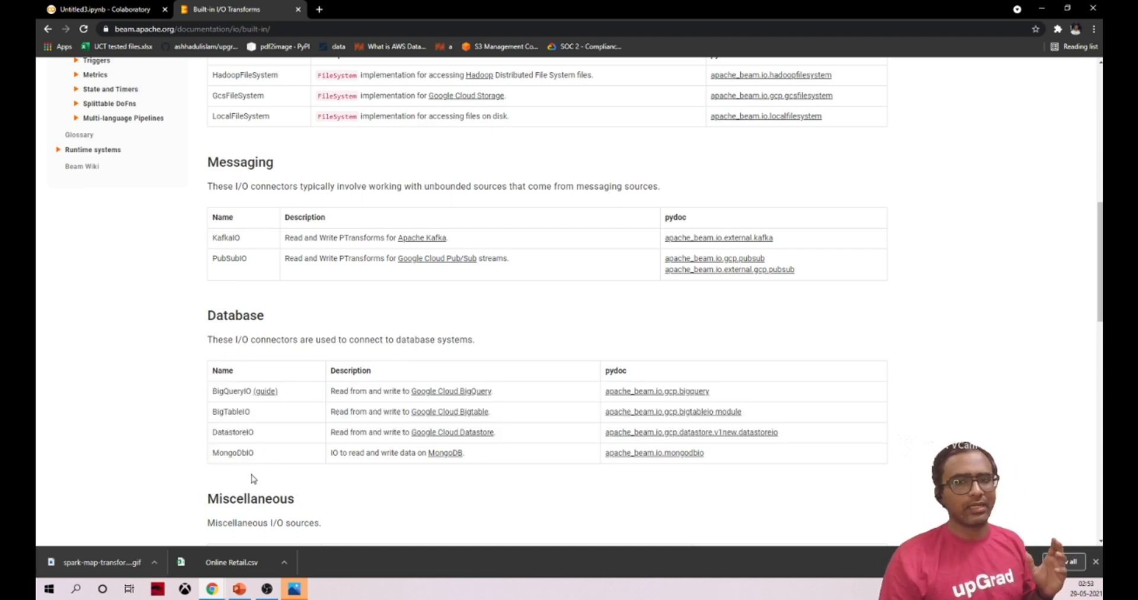
scroll(up, 3)
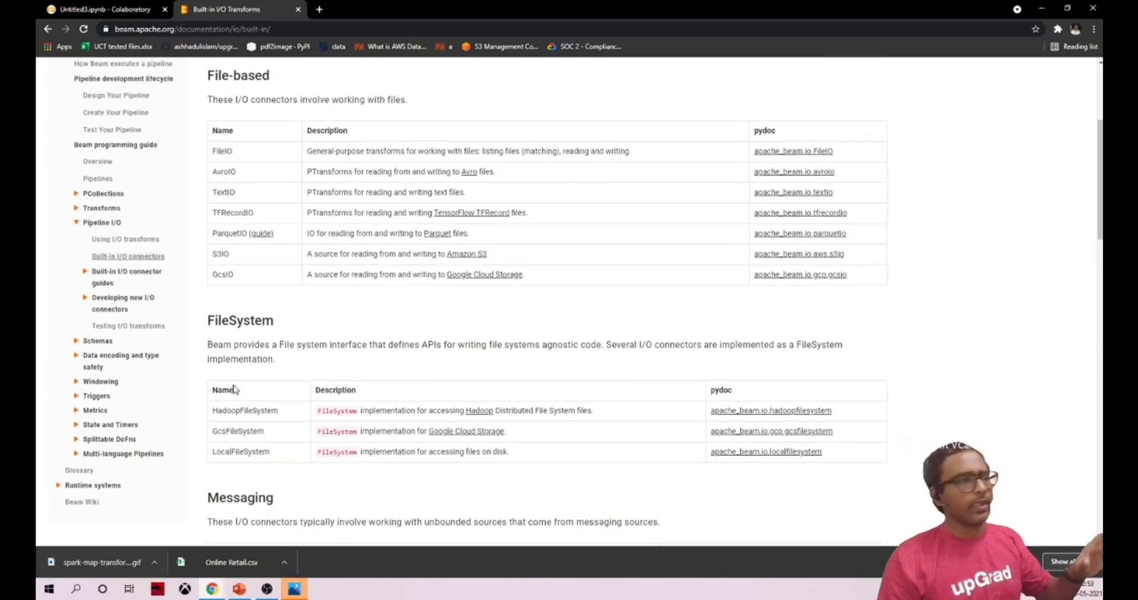
scroll(up, 3)
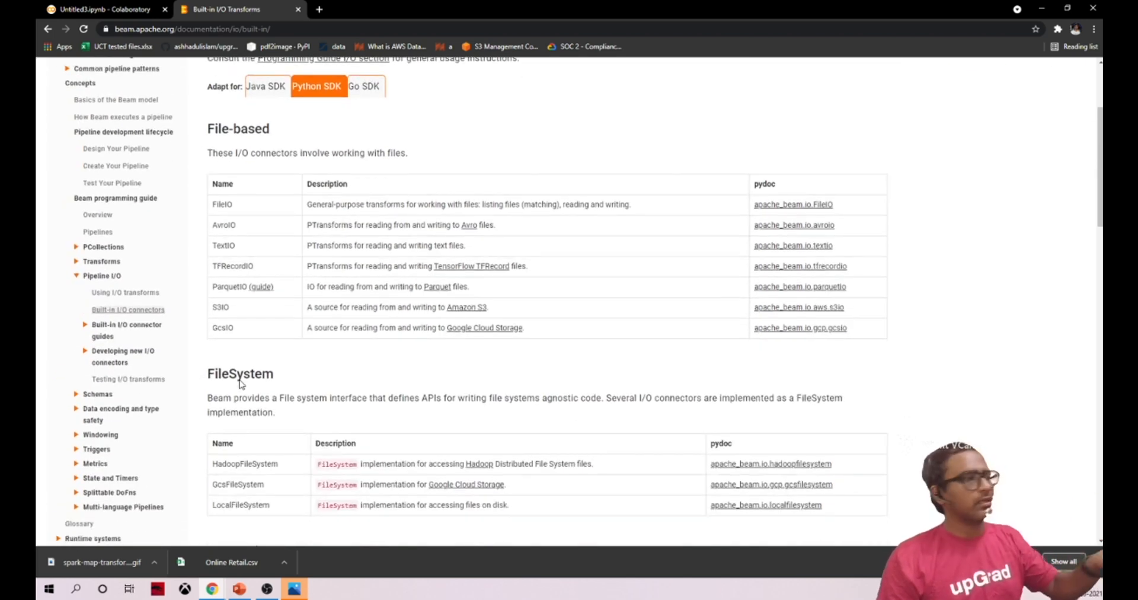
scroll(up, 3)
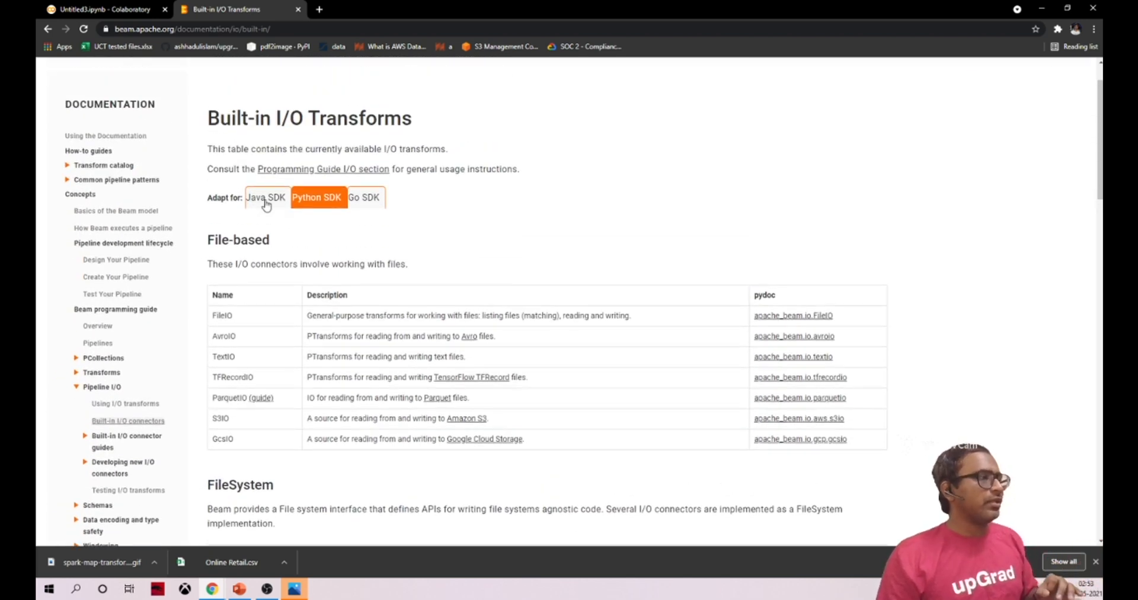
mouse_move(268, 332)
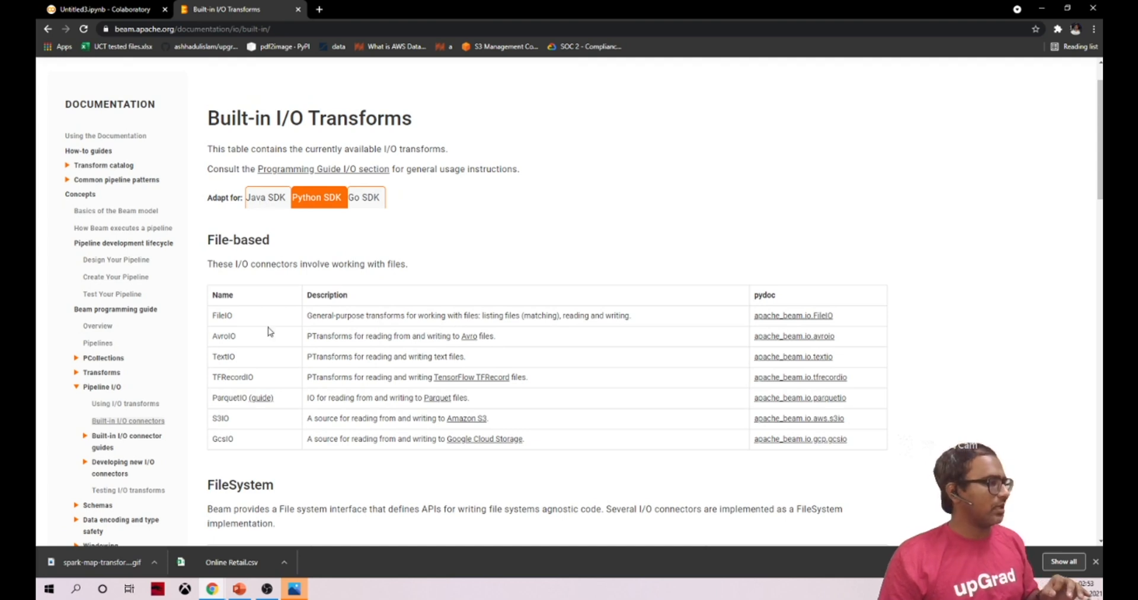
mouse_move(315, 206)
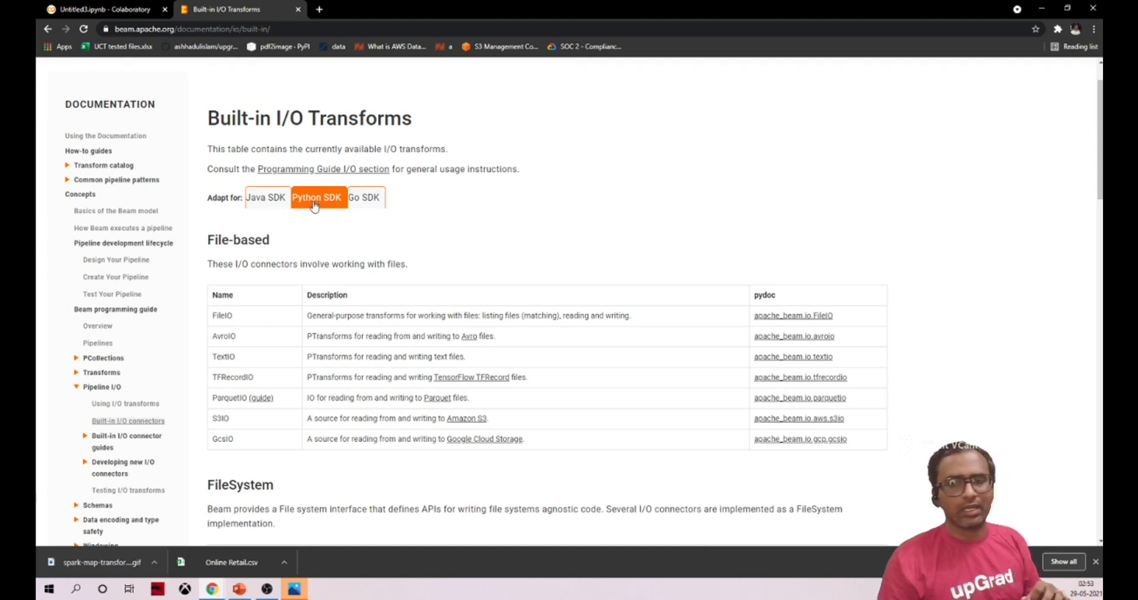
mouse_move(267, 202)
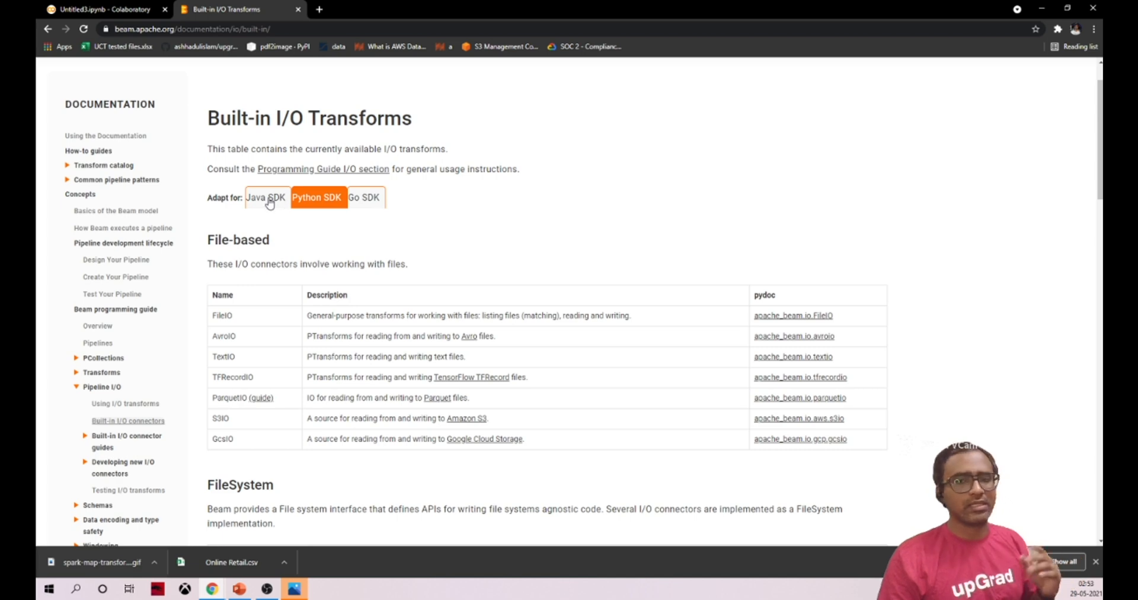
Step: Browse further down through the connector tables
click(266, 197)
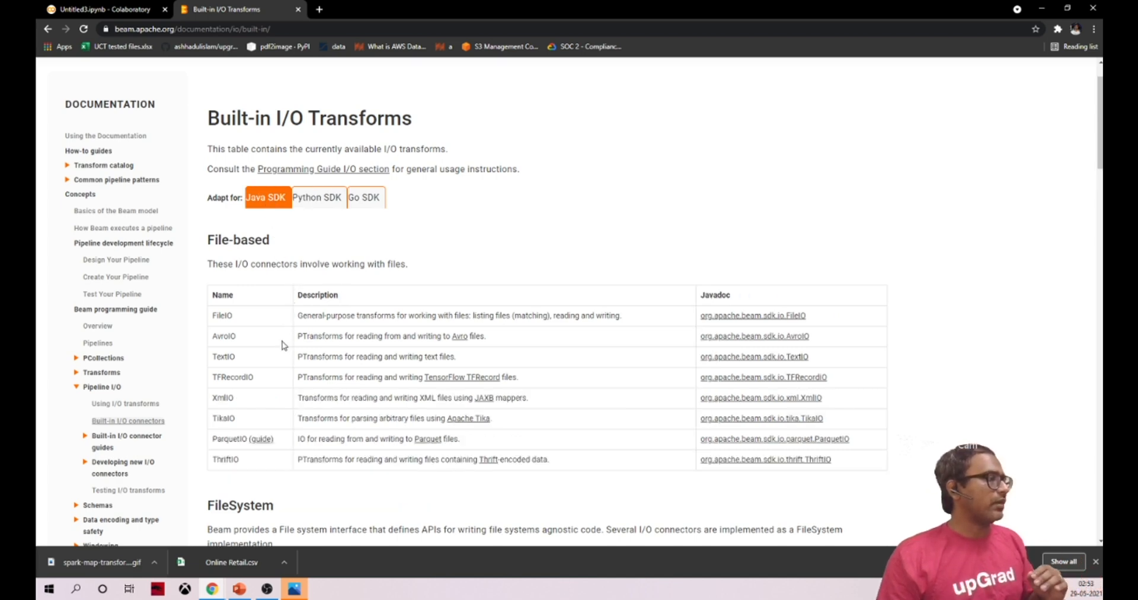
scroll(down, 3)
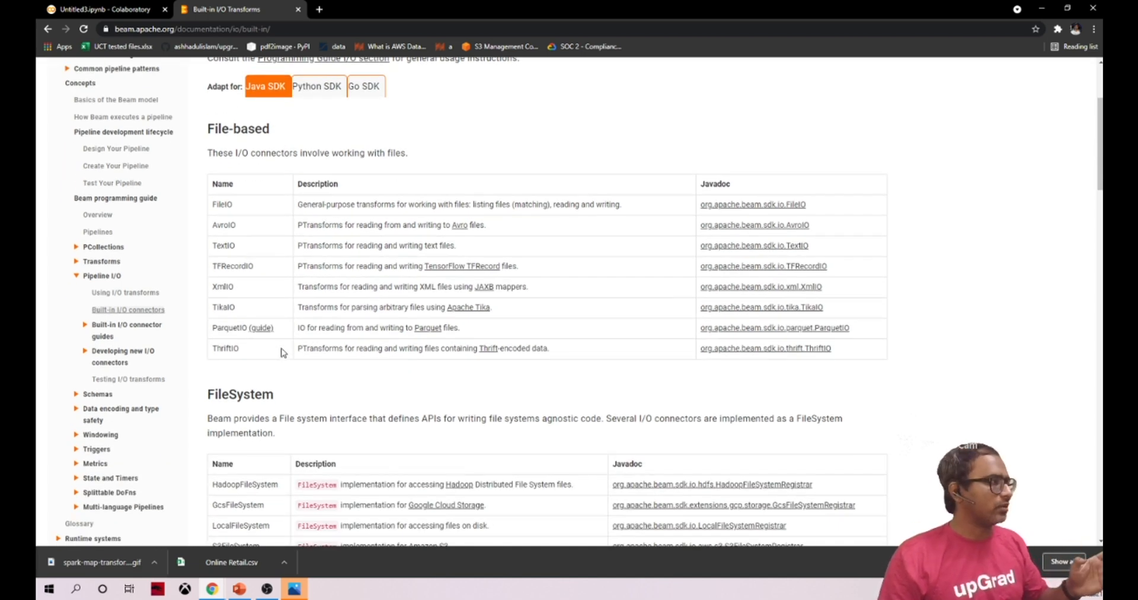
scroll(down, 3)
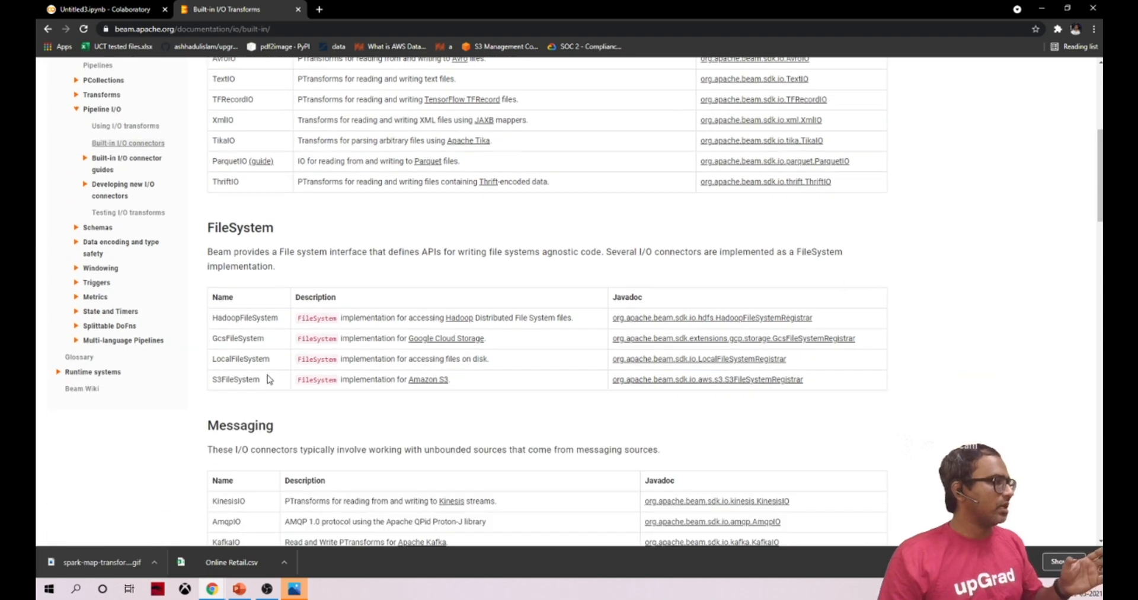
scroll(down, 3)
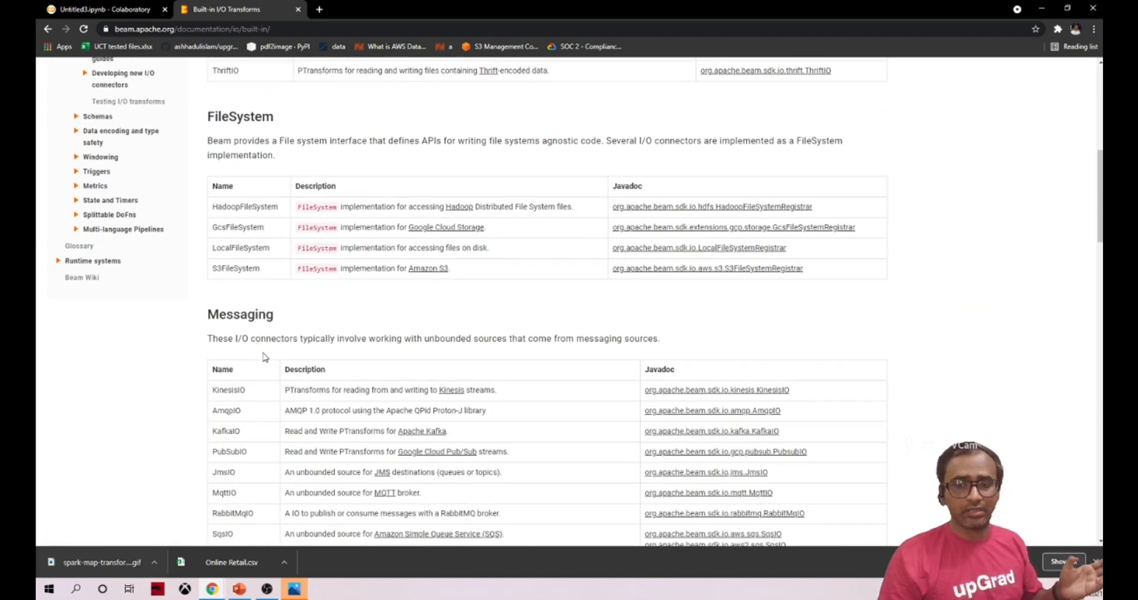
scroll(up, 3)
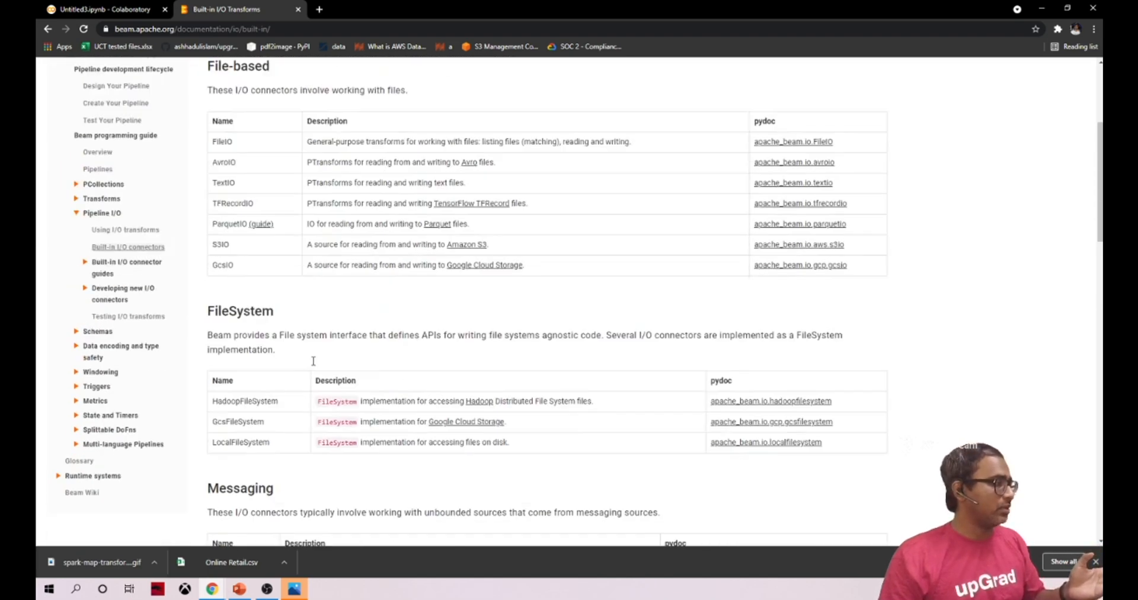
scroll(down, 3)
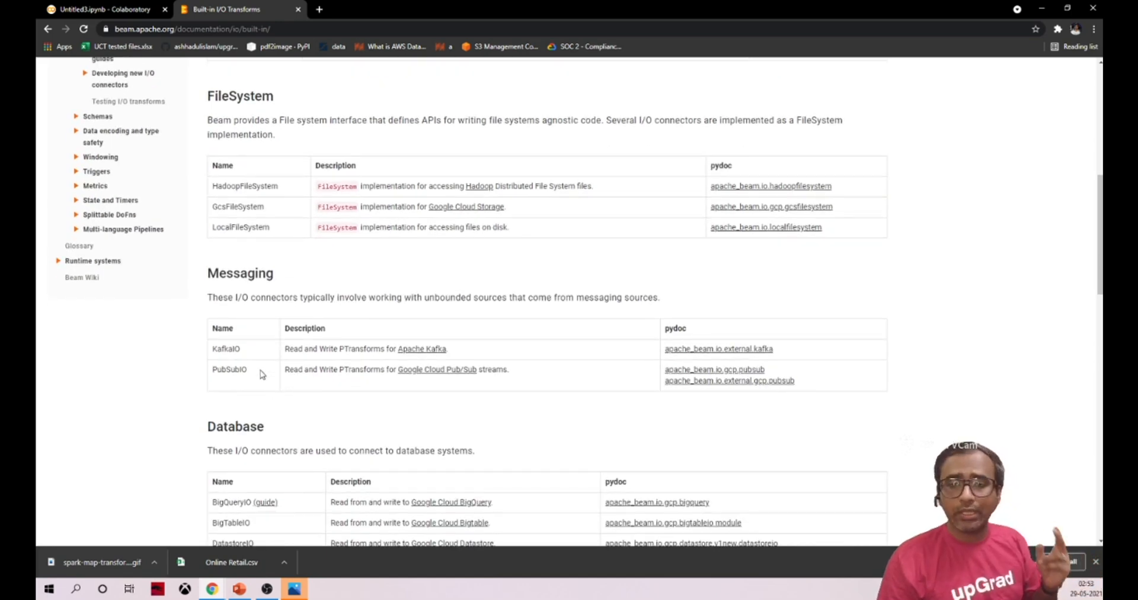
scroll(up, 3)
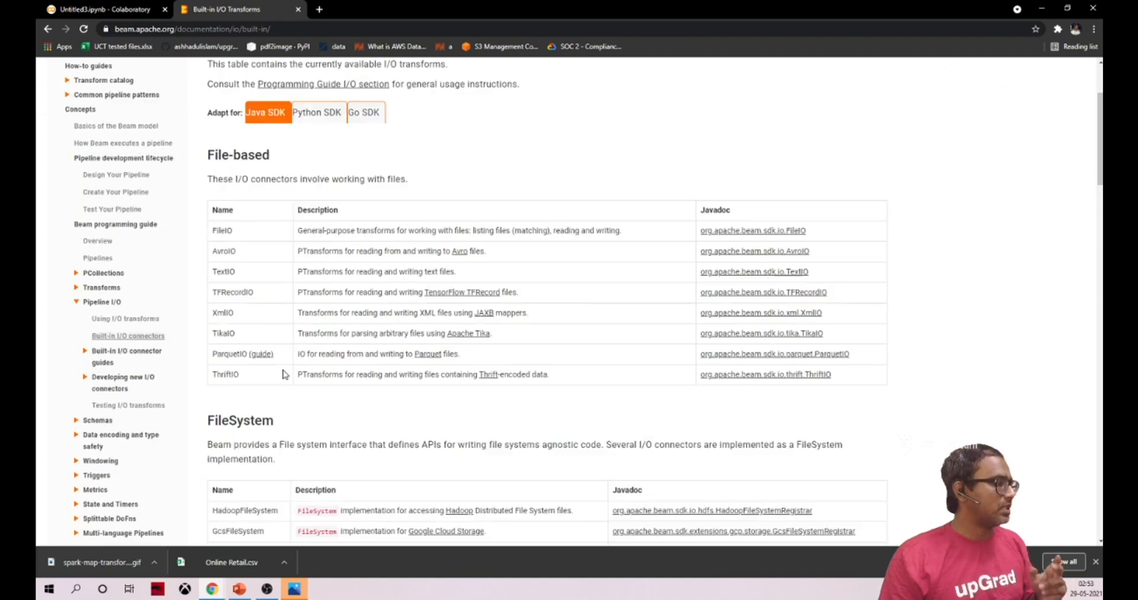
scroll(down, 3)
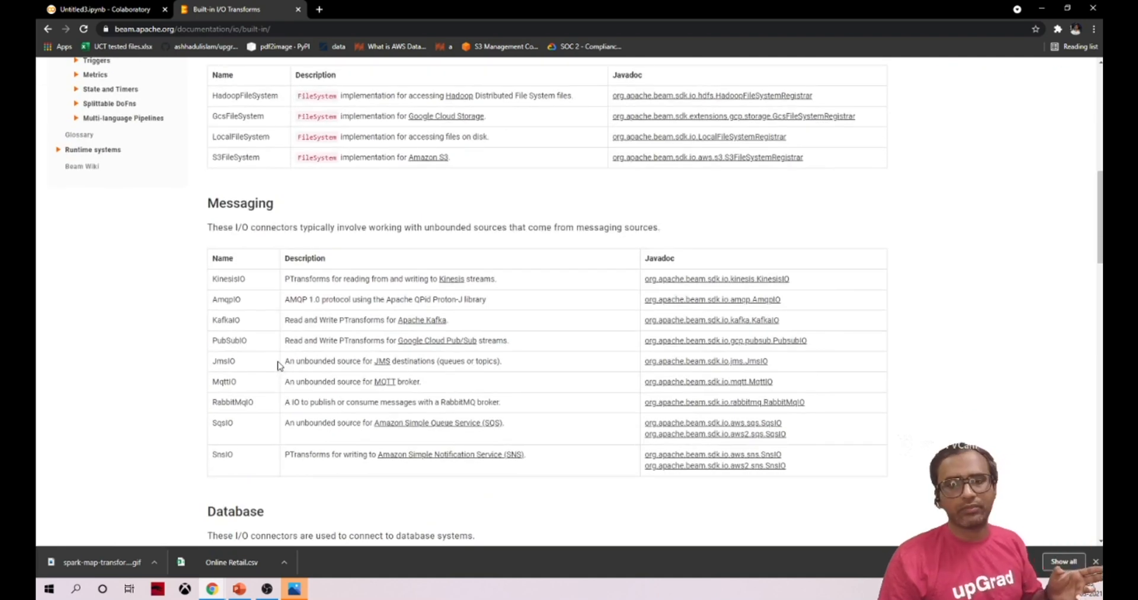
mouse_move(230, 301)
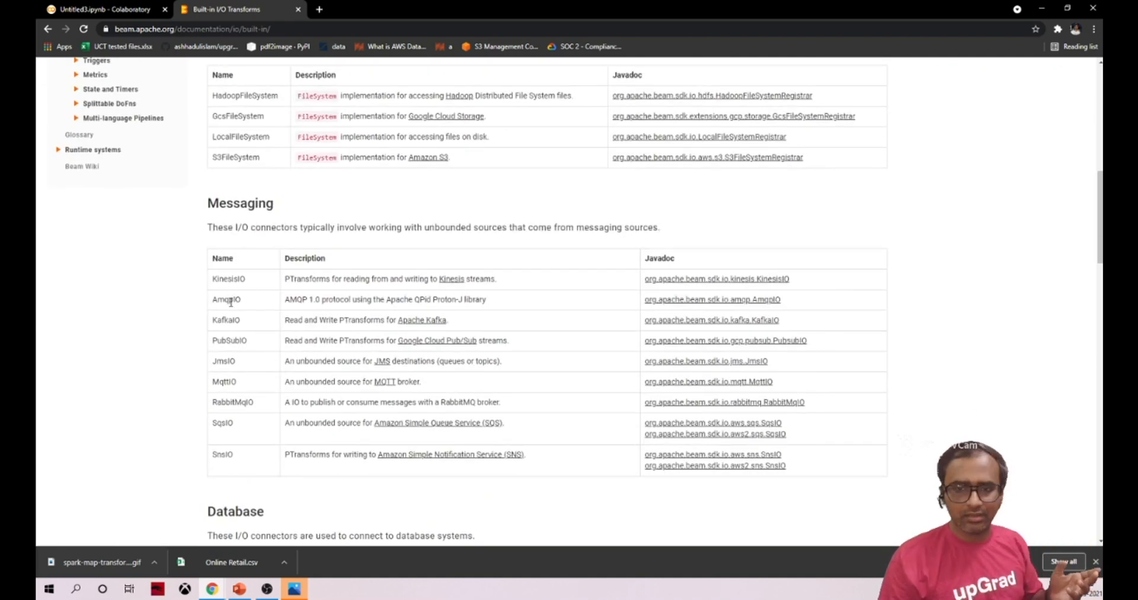
Step: Highlight the AmqpIO and KafkaIO messaging connector names
double_click(226, 299)
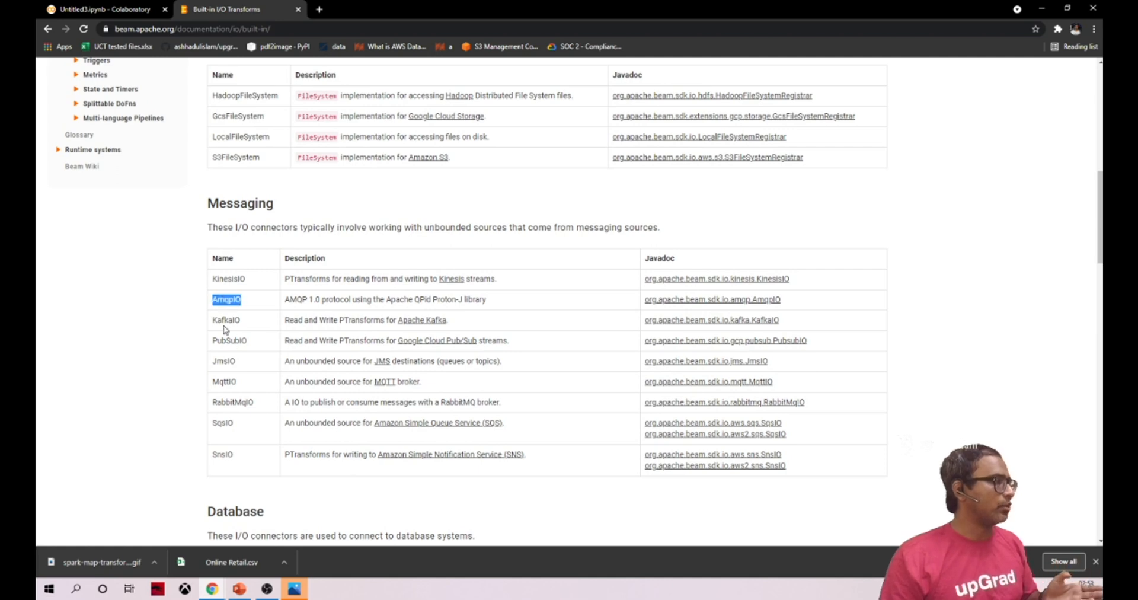
double_click(226, 319)
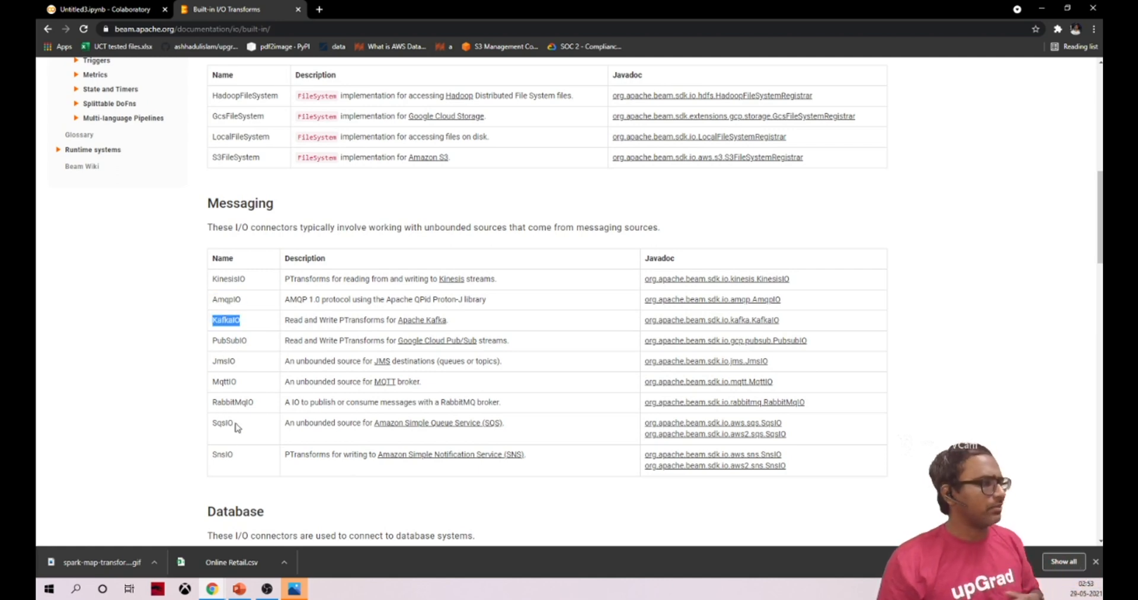
scroll(down, 3)
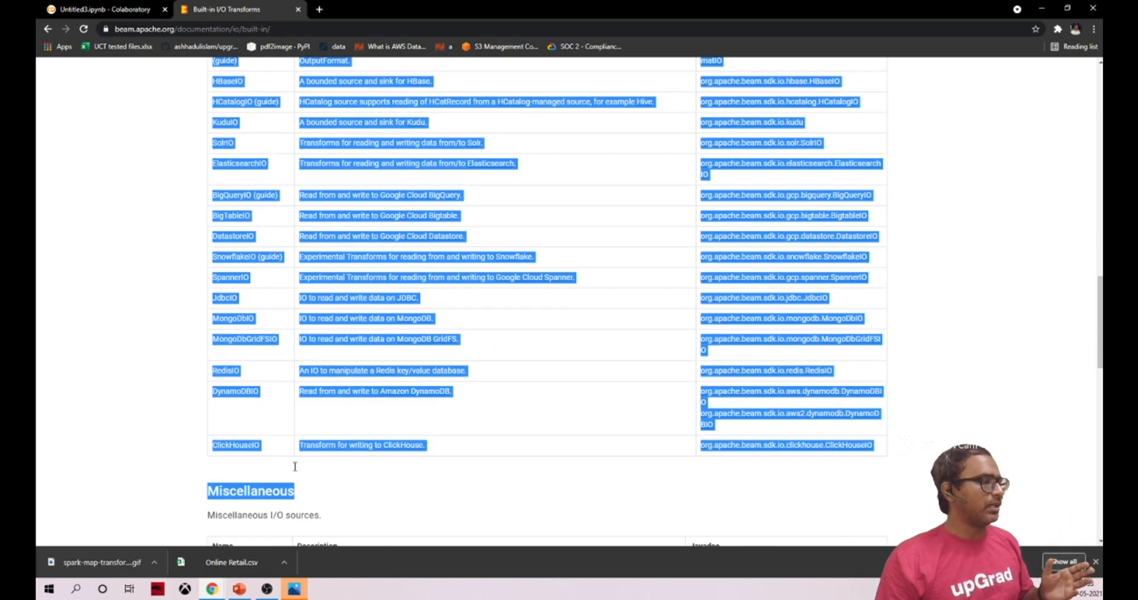
Step: Switch the tables to Python SDK and view the Messaging and Database lists
scroll(up, 3)
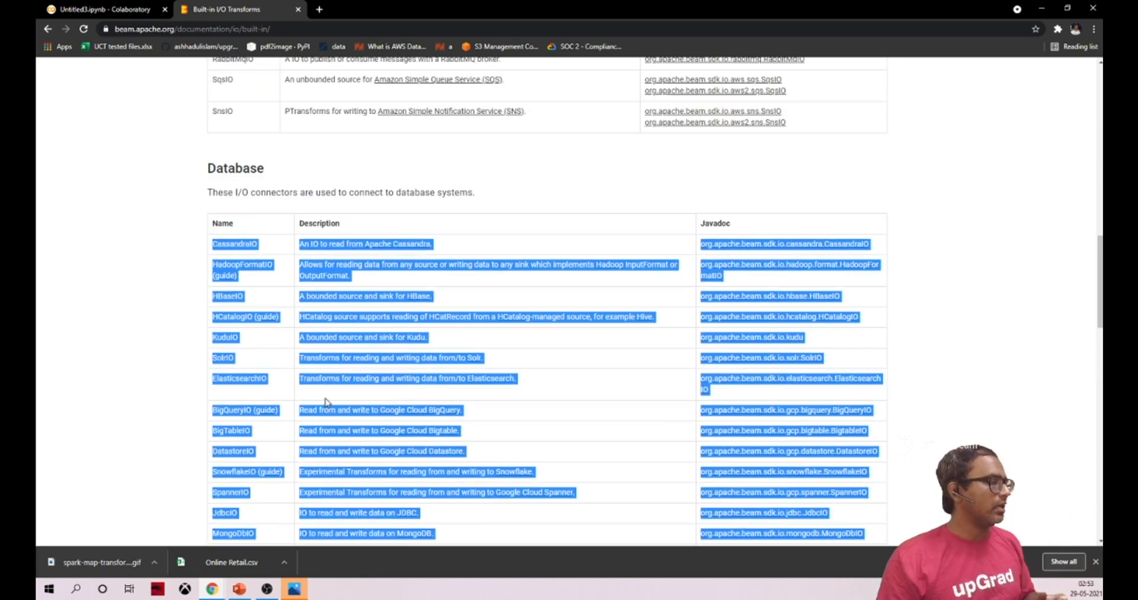
scroll(up, 3)
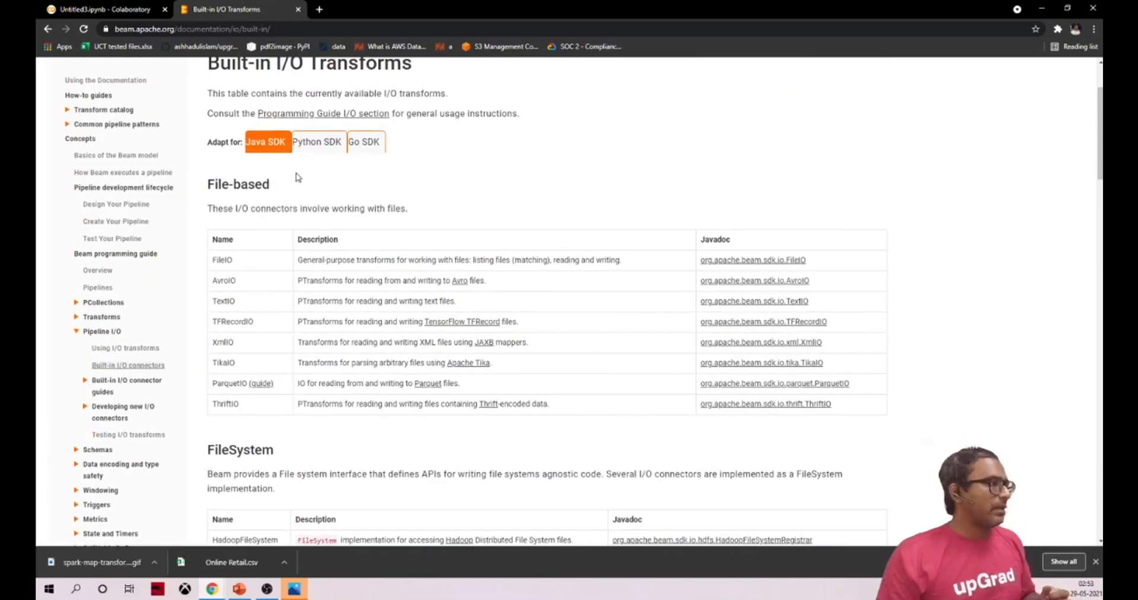
click(316, 142)
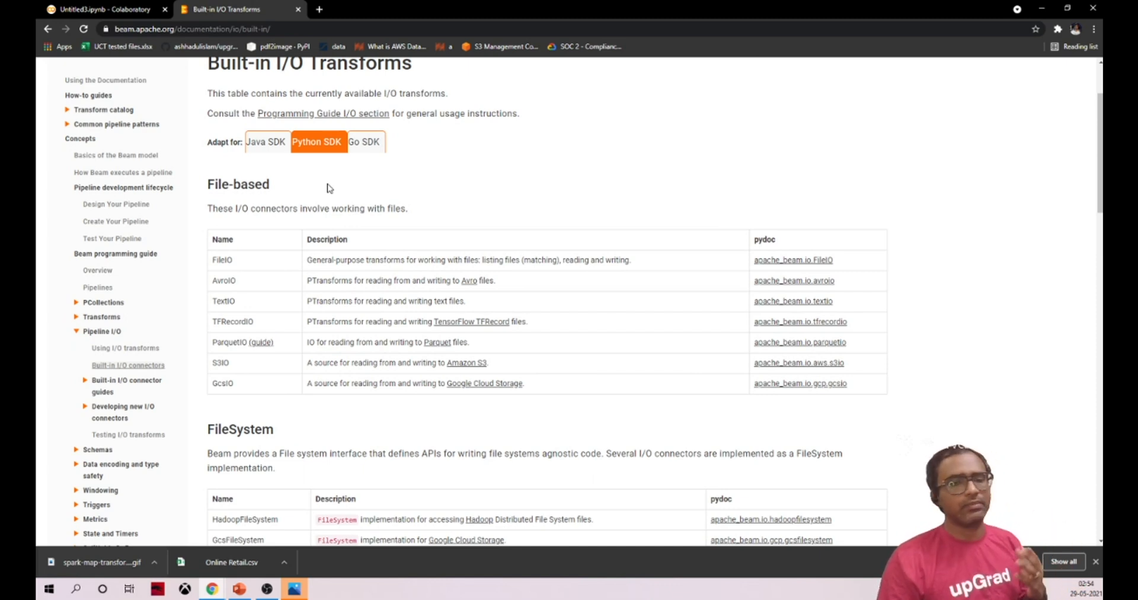
mouse_move(334, 220)
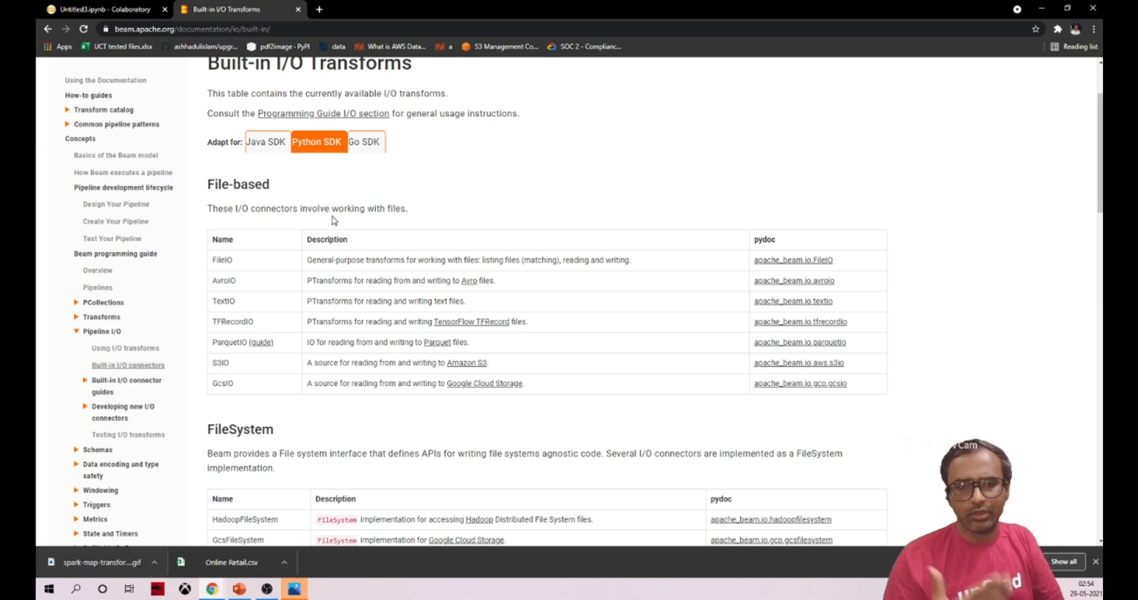
mouse_move(259, 271)
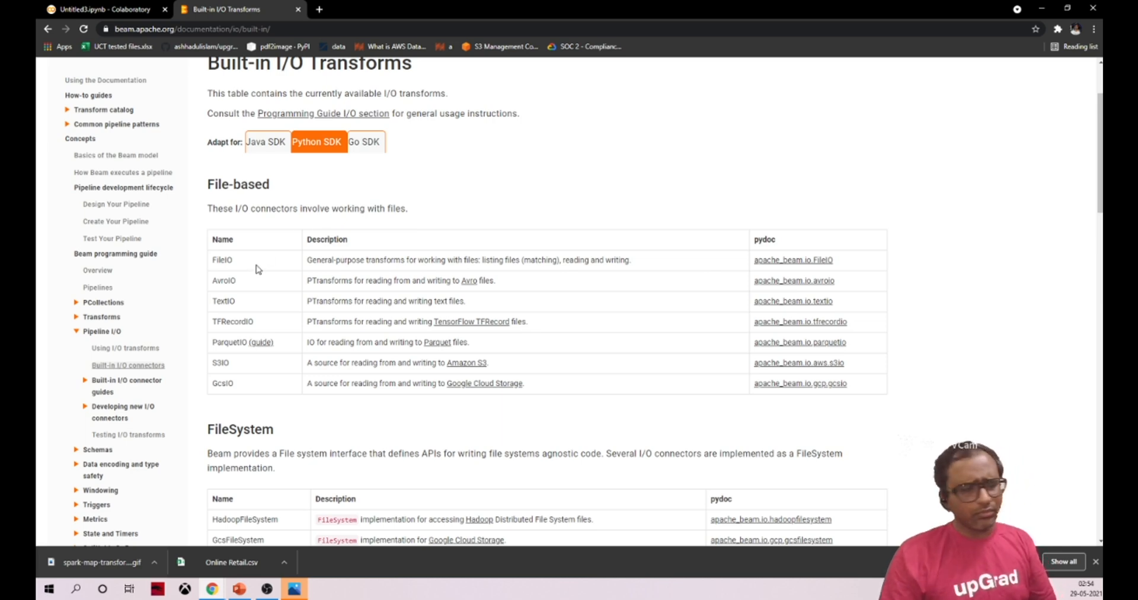
scroll(down, 3)
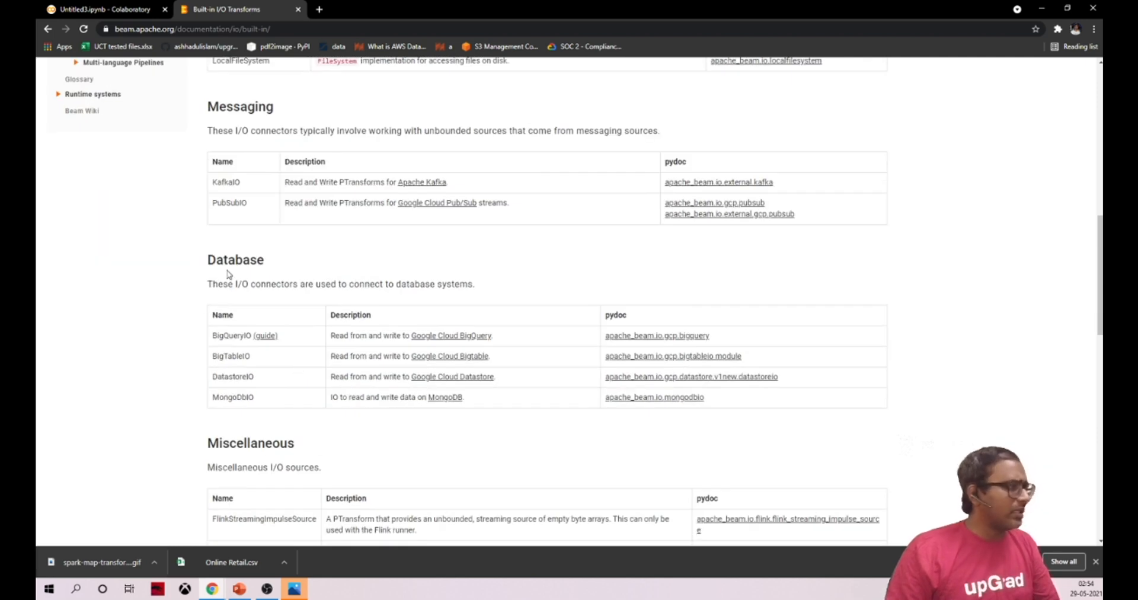
drag(232, 356, 254, 397)
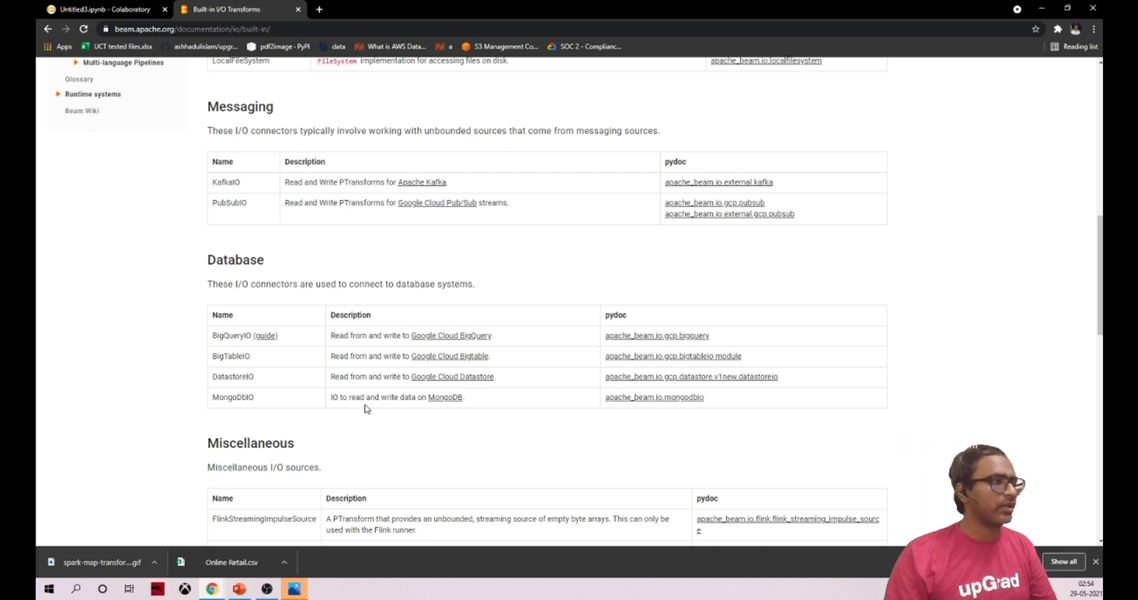
mouse_move(384, 281)
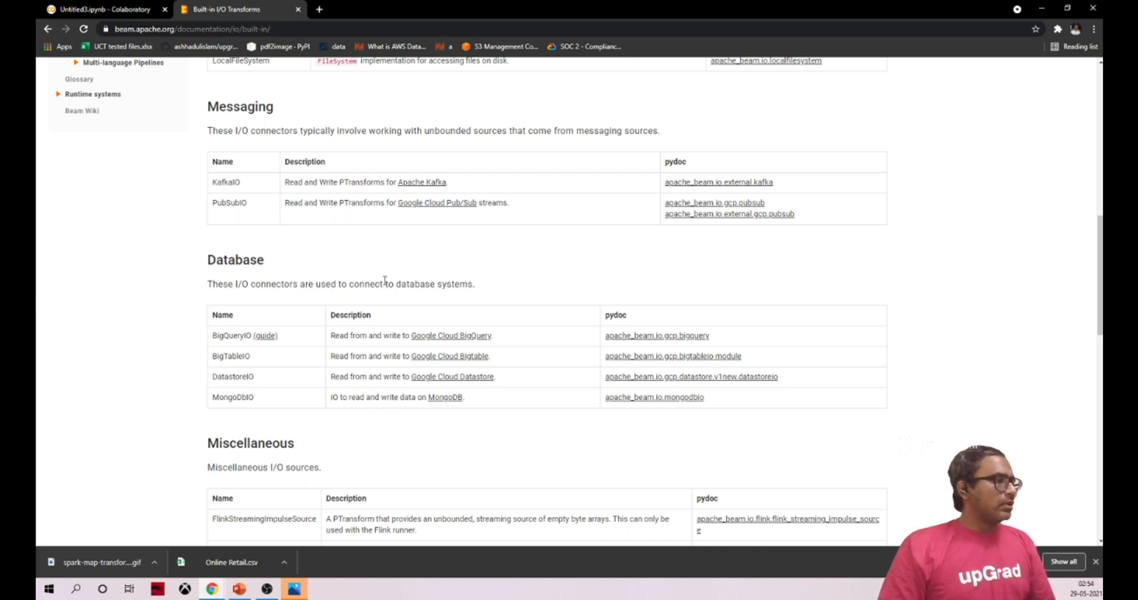
triple_click(340, 283)
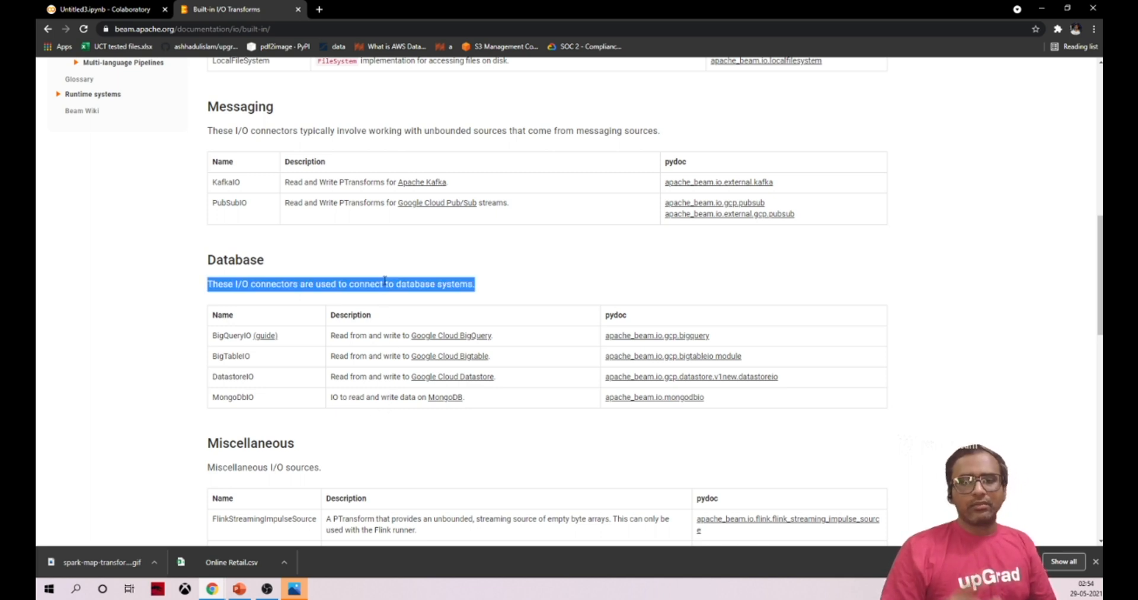